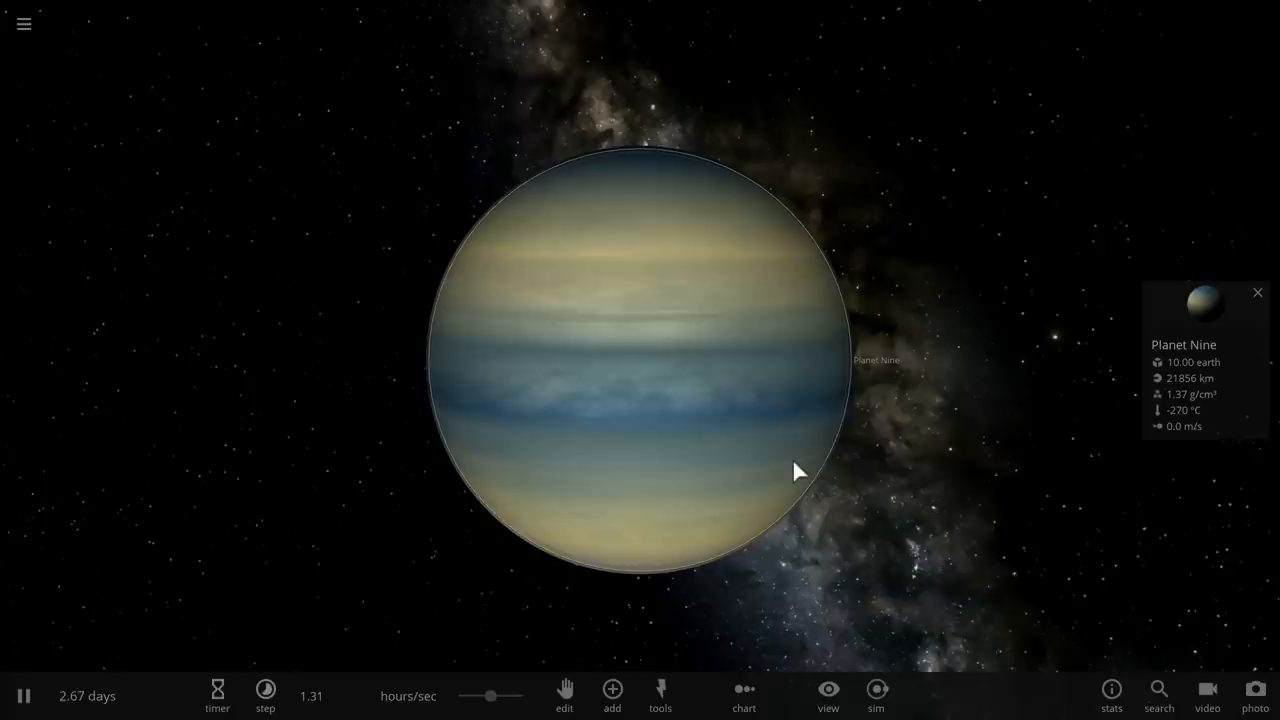
Step: Orbit around Planet Nine and view its Motion properties, including the 1099 AU distance to its orbital parent
{"action": "scroll", "scroll_direction": "up", "scroll_amount": 3}
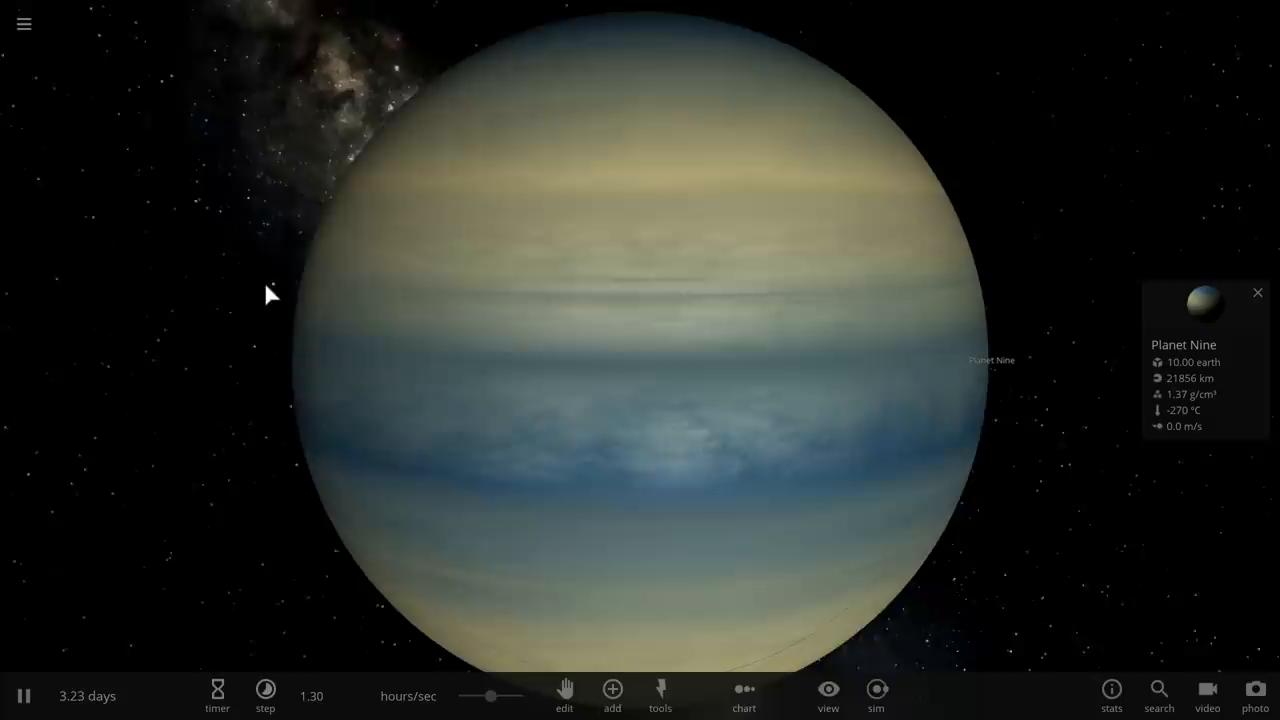
{"action": "scroll", "scroll_direction": "down", "scroll_amount": 3}
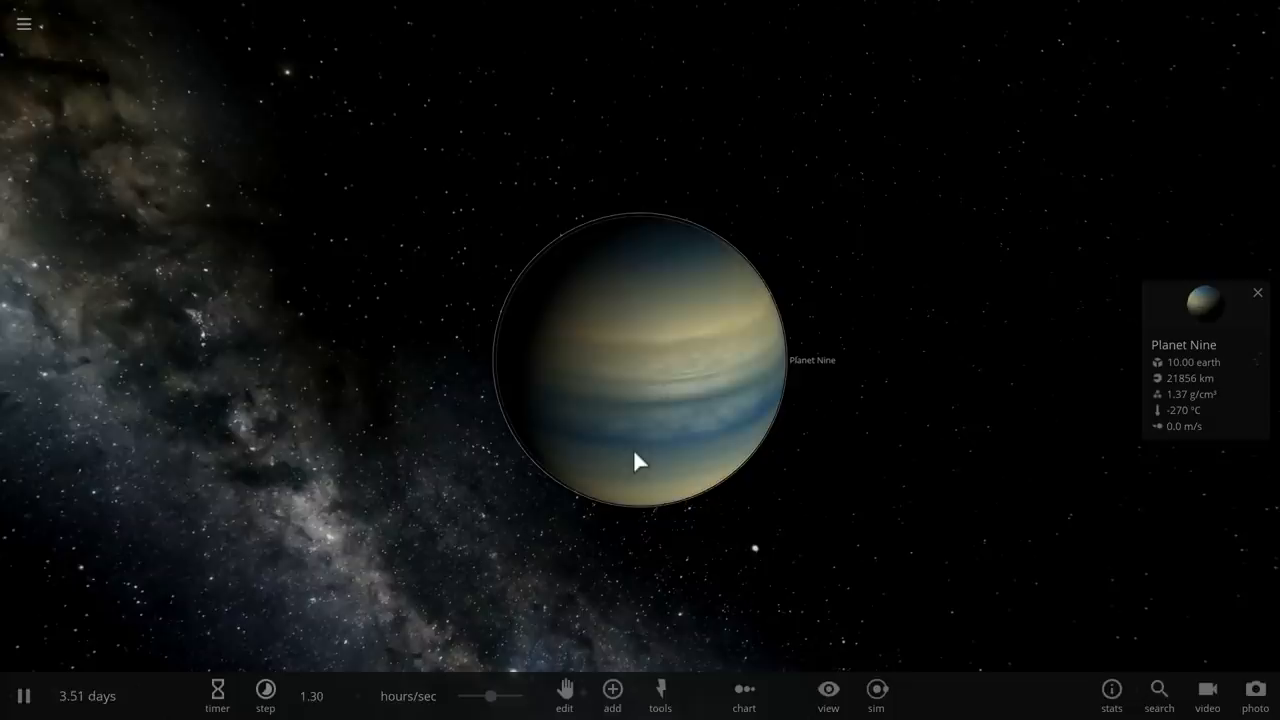
{"action": "scroll", "scroll_direction": "up", "scroll_amount": 3}
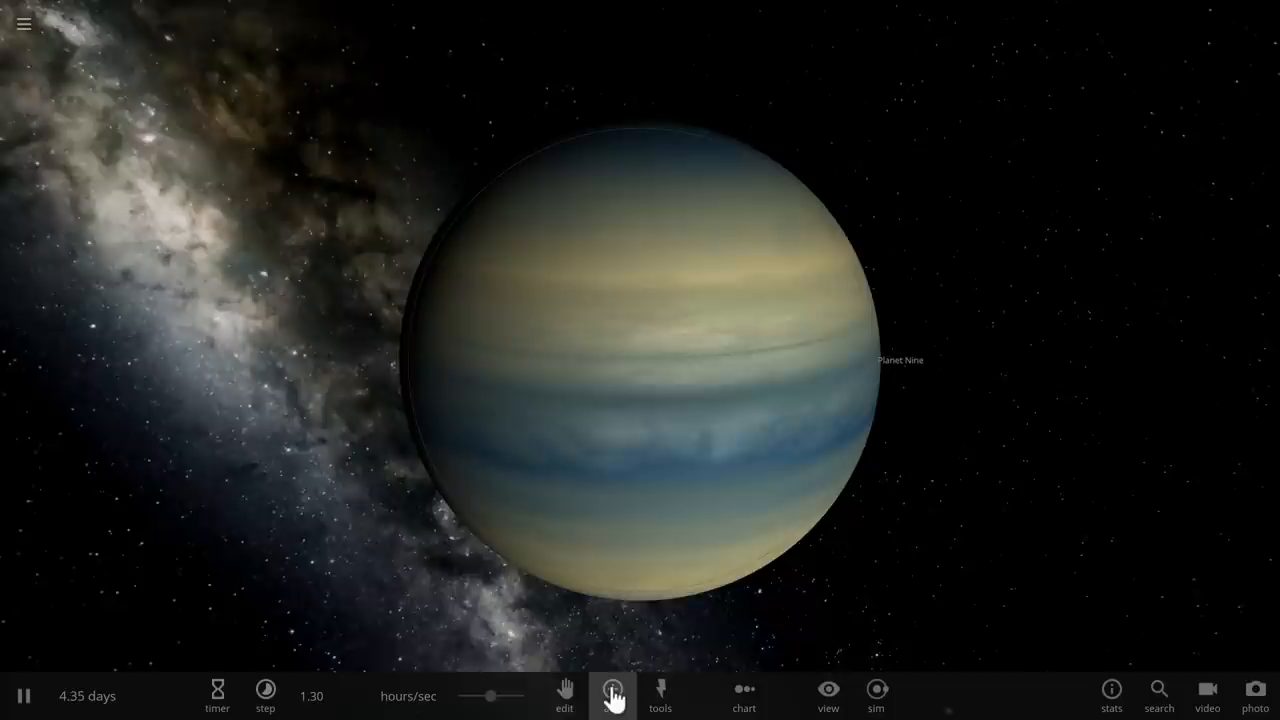
{"action": "left_click", "coordinate": [611, 695]}
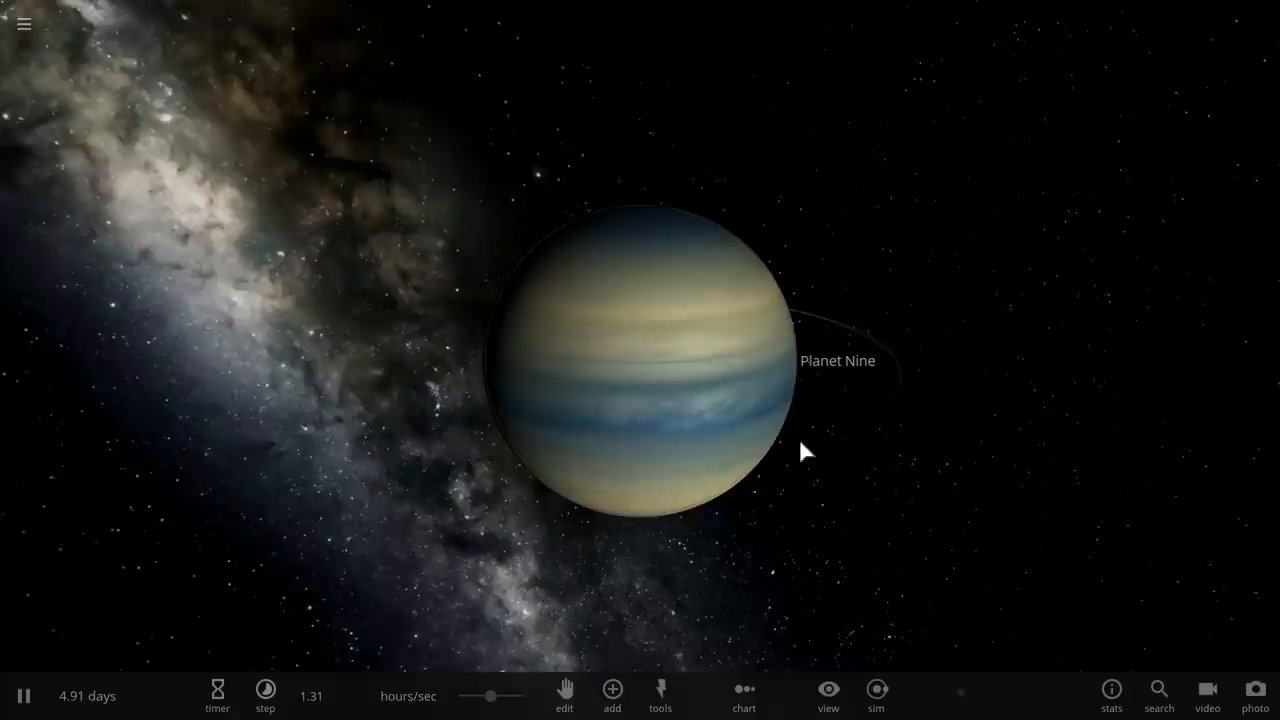
{"action": "left_click_drag", "start_coordinate": [807, 452], "coordinate": [745, 455]}
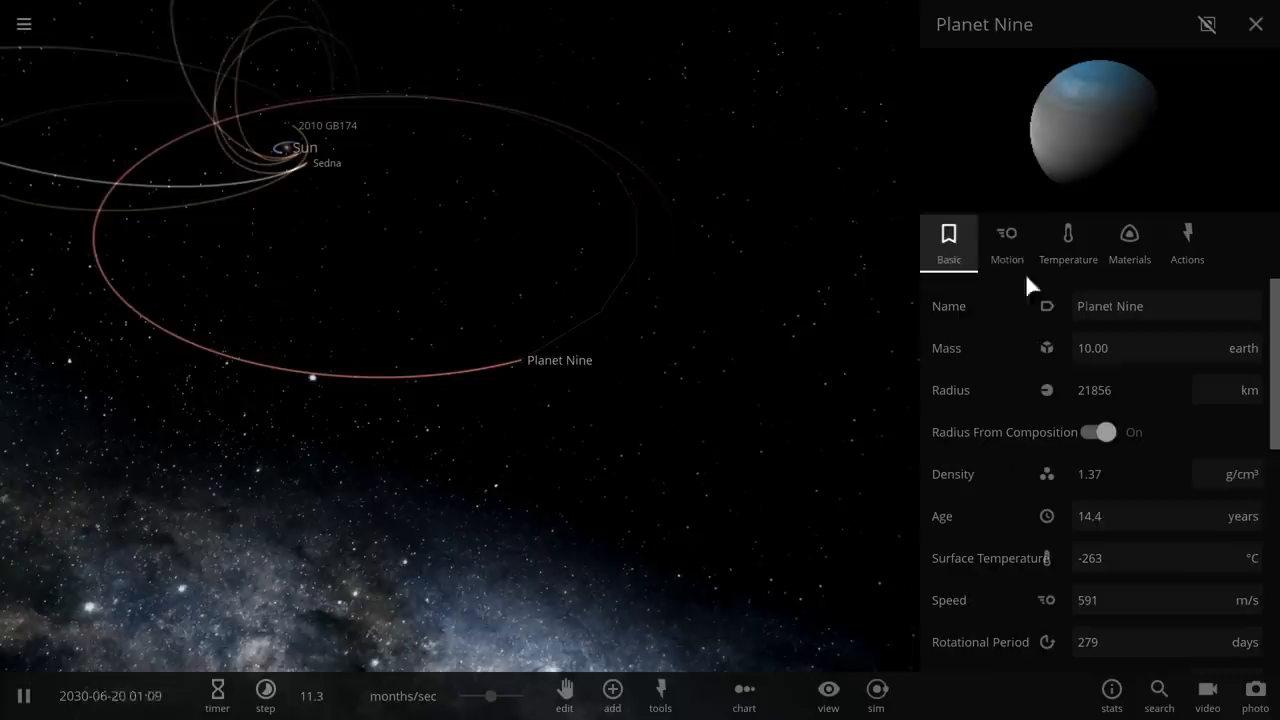
{"action": "left_click", "coordinate": [1006, 240]}
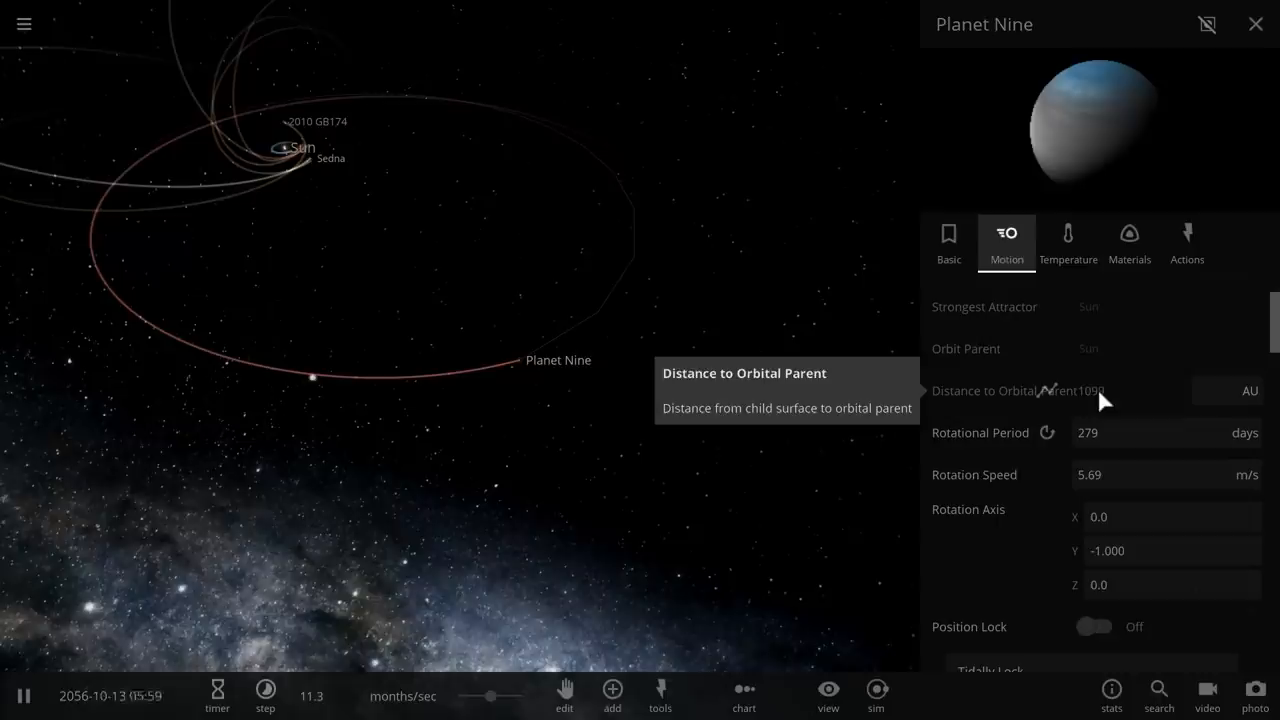
{"action": "mouse_move", "coordinate": [660, 315]}
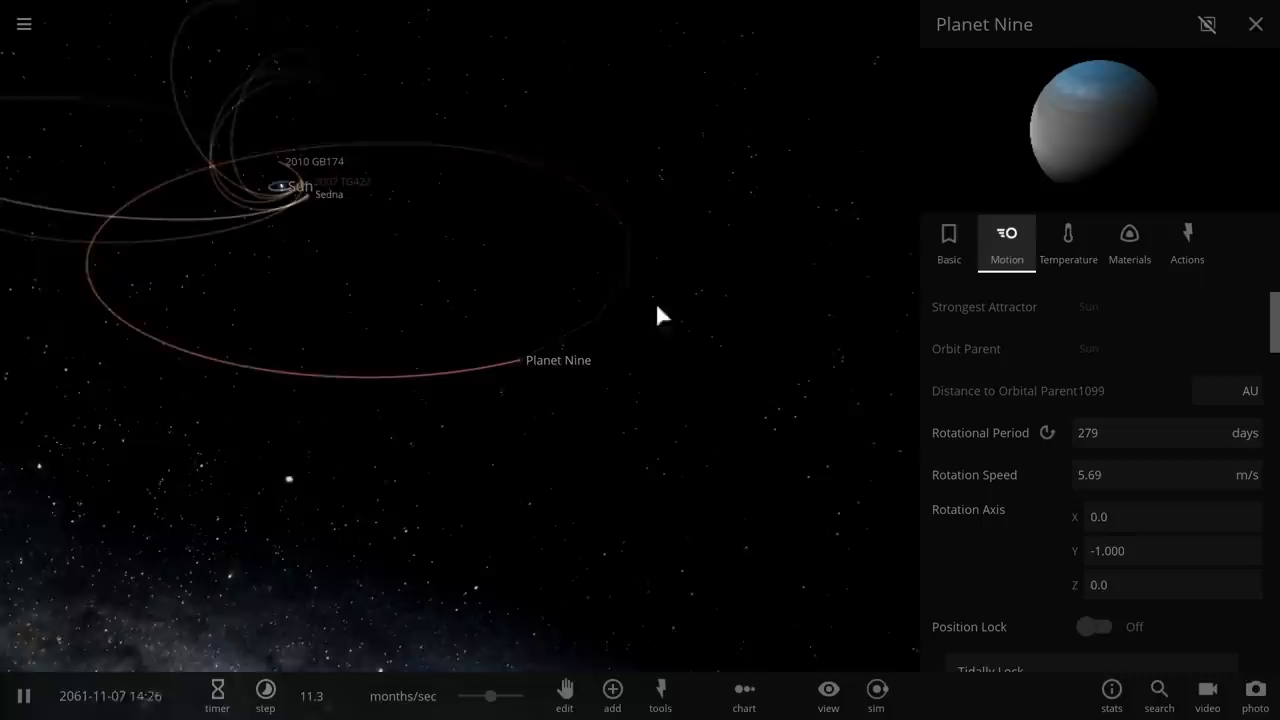
{"action": "left_click", "coordinate": [1255, 24]}
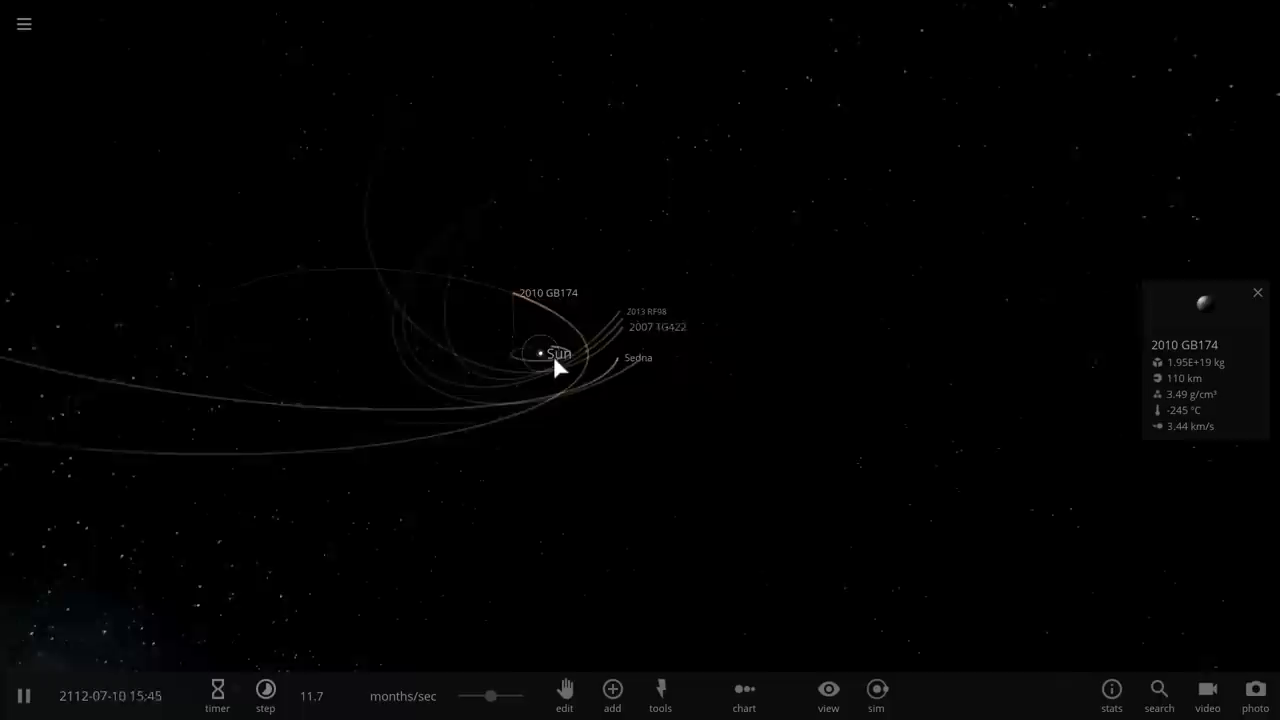
Step: Select the Sun at the centre of the distant objects' orbits
{"action": "left_click", "coordinate": [828, 690]}
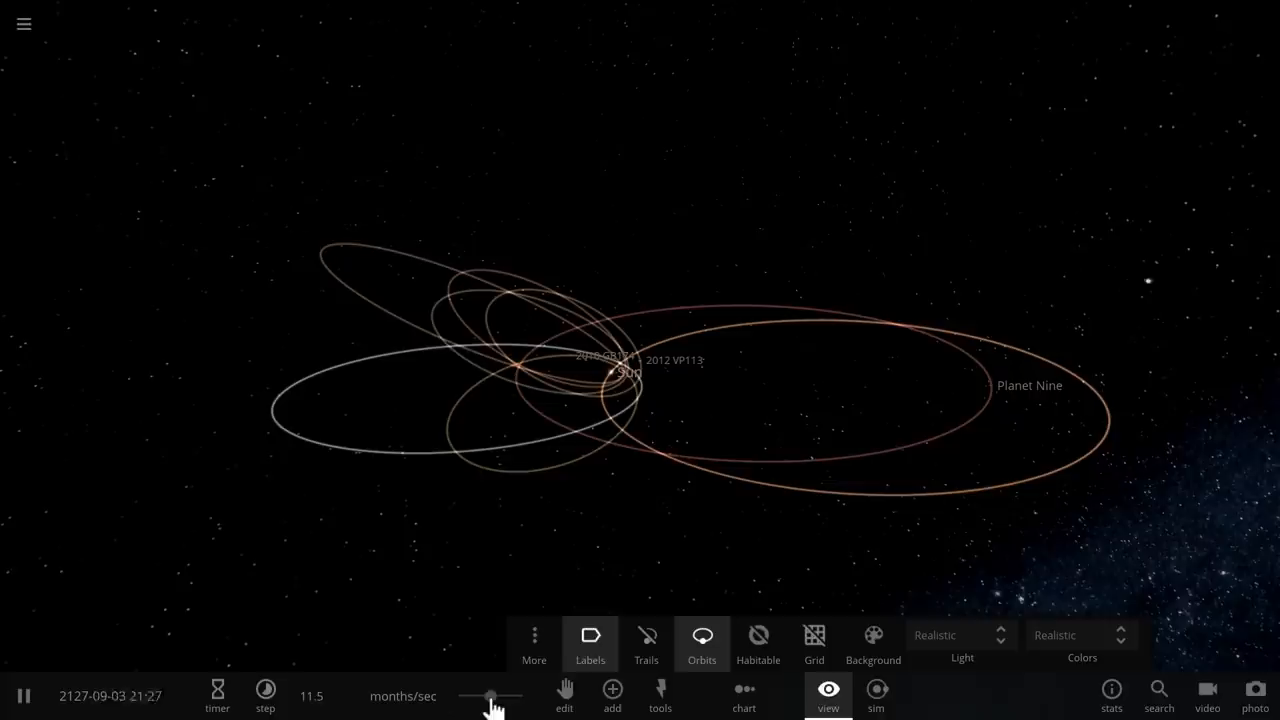
Step: Raise the simulation speed to years per second so Sedna, 2010 GB174 and Planet Nine orbit
{"action": "left_click_drag", "start_coordinate": [490, 696], "coordinate": [490, 696]}
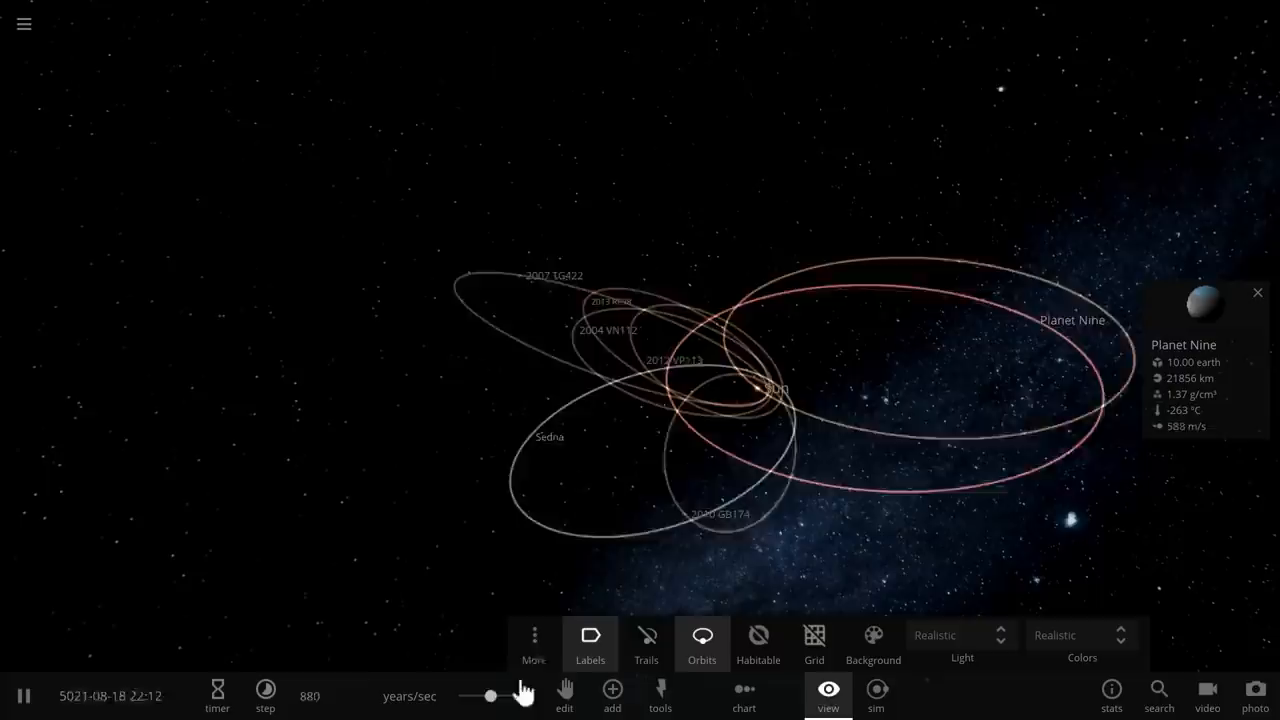
{"action": "left_click_drag", "start_coordinate": [478, 695], "coordinate": [491, 695]}
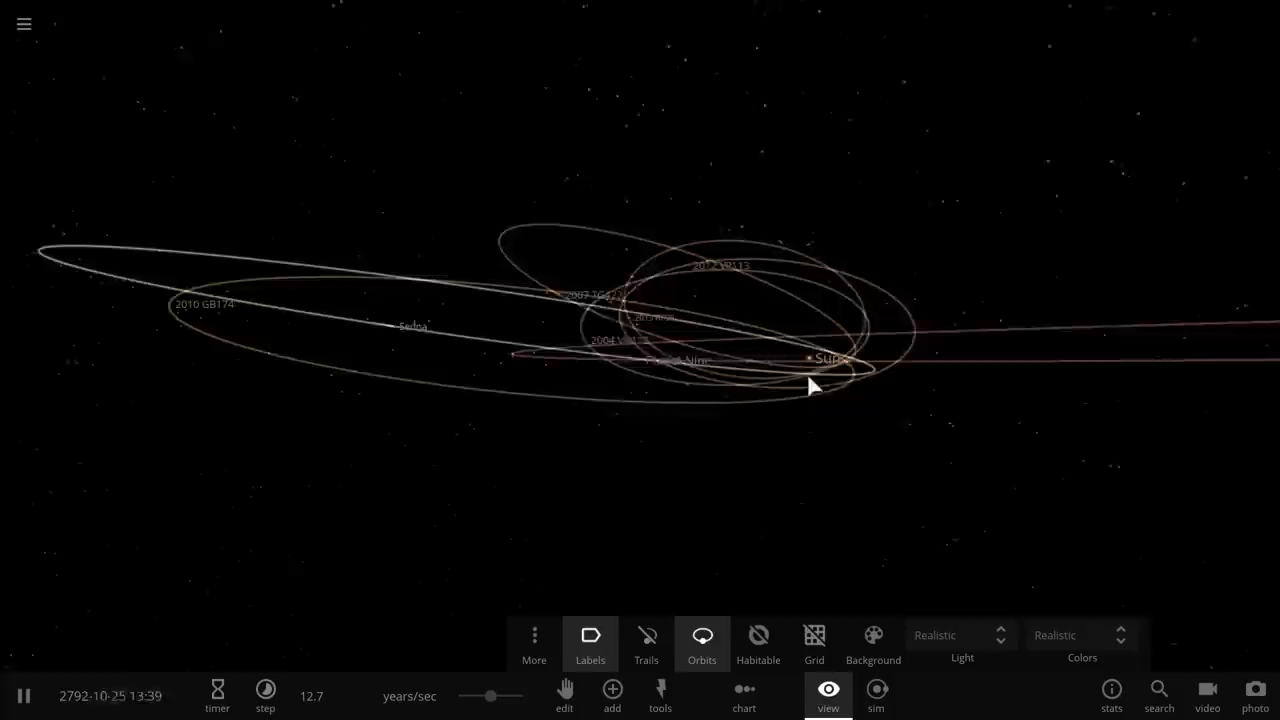
Step: Rotate the camera to an edge-on view comparing the orbits' inclinations
{"action": "left_click_drag", "start_coordinate": [810, 385], "coordinate": [570, 368]}
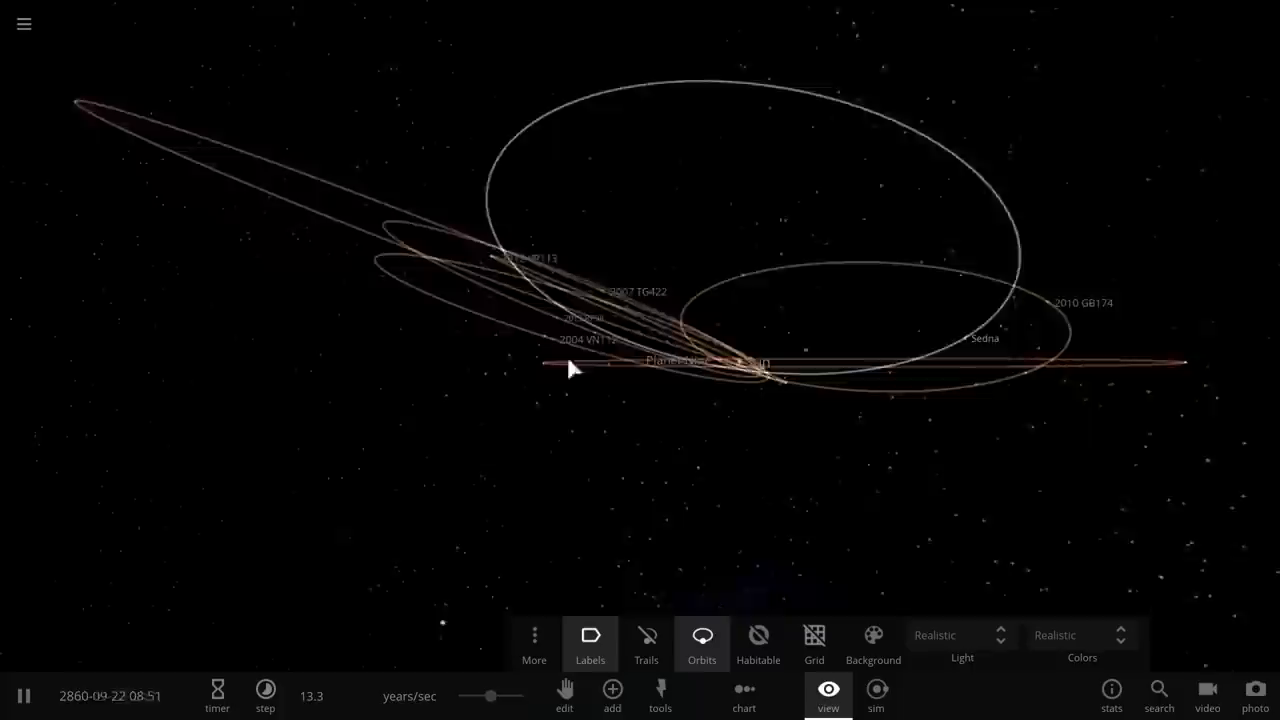
{"action": "left_click_drag", "start_coordinate": [570, 370], "coordinate": [485, 465]}
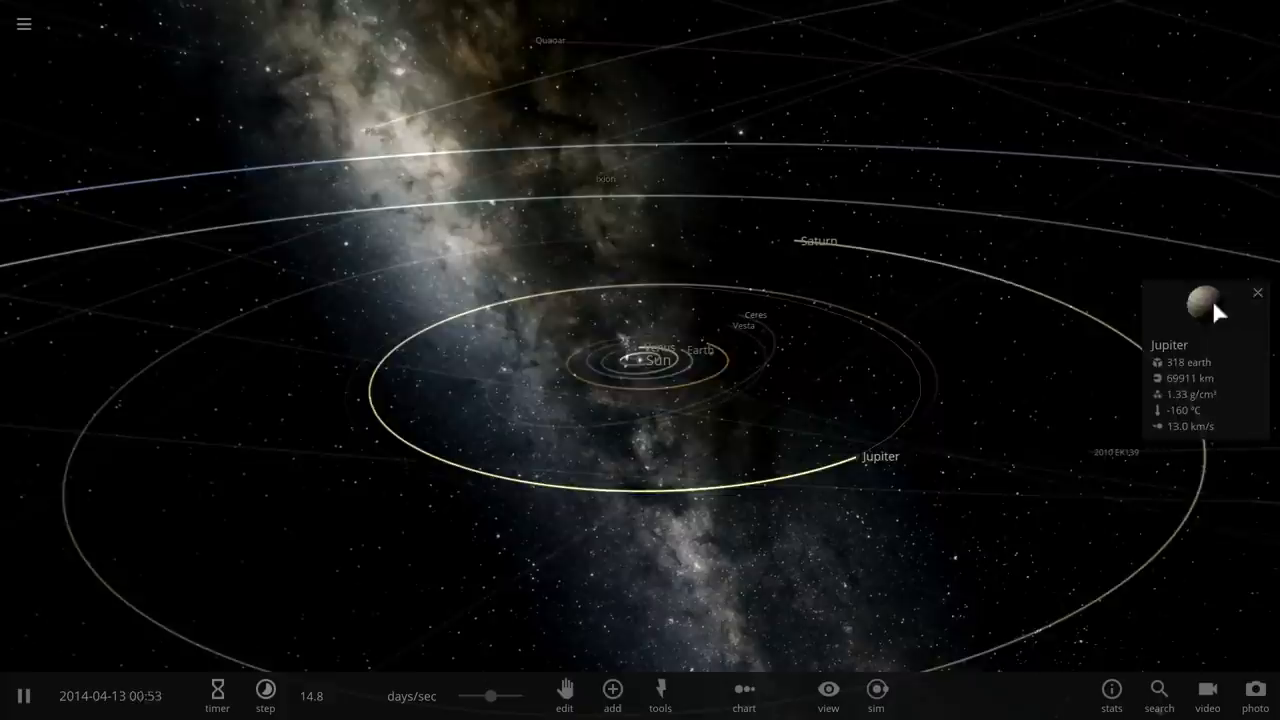
Step: Show Jupiter's orbital elements: 5.20 AU semi-major axis and 1.30° inclination
{"action": "left_click", "coordinate": [1205, 305]}
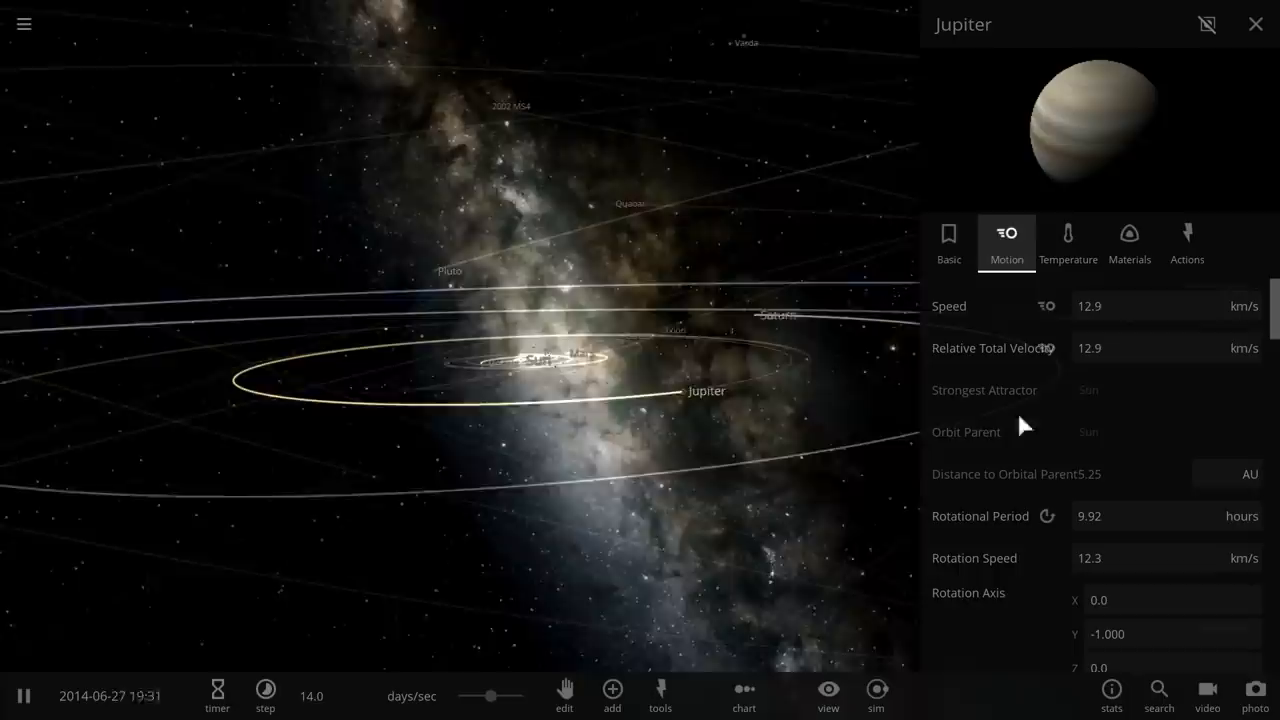
{"action": "scroll", "scroll_direction": "down", "scroll_amount": 3}
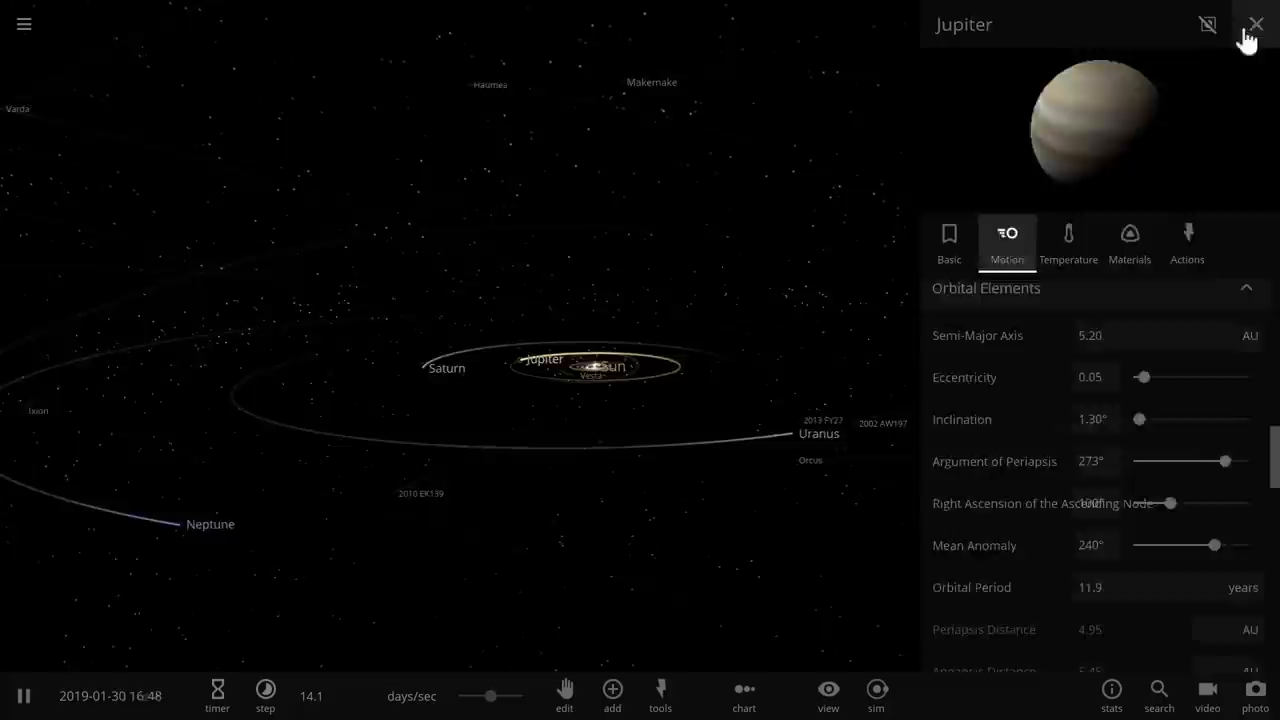
Step: Close Jupiter's property details for a wide view of Pluto, Neptune, Uranus and Sedna
{"action": "left_click", "coordinate": [1256, 23]}
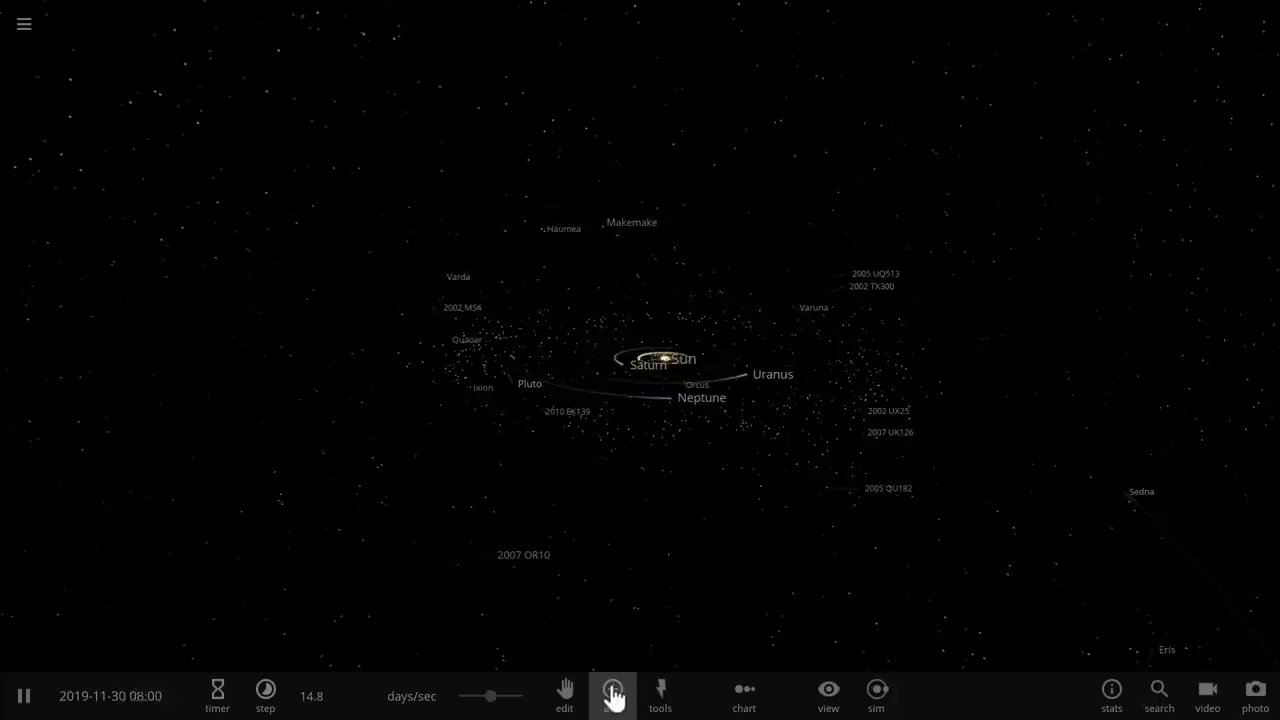
Step: Add a random small body in orbit among the Kuiper belt objects
{"action": "left_click", "coordinate": [612, 695]}
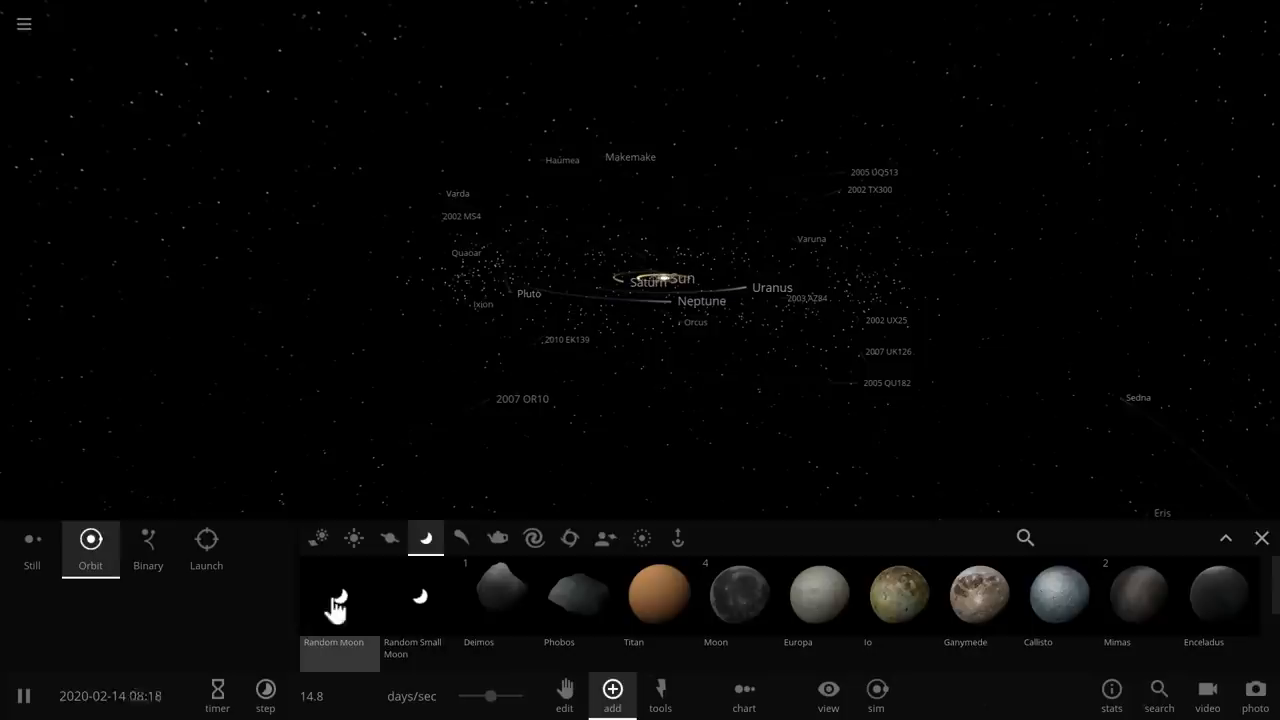
{"action": "left_click", "coordinate": [461, 537]}
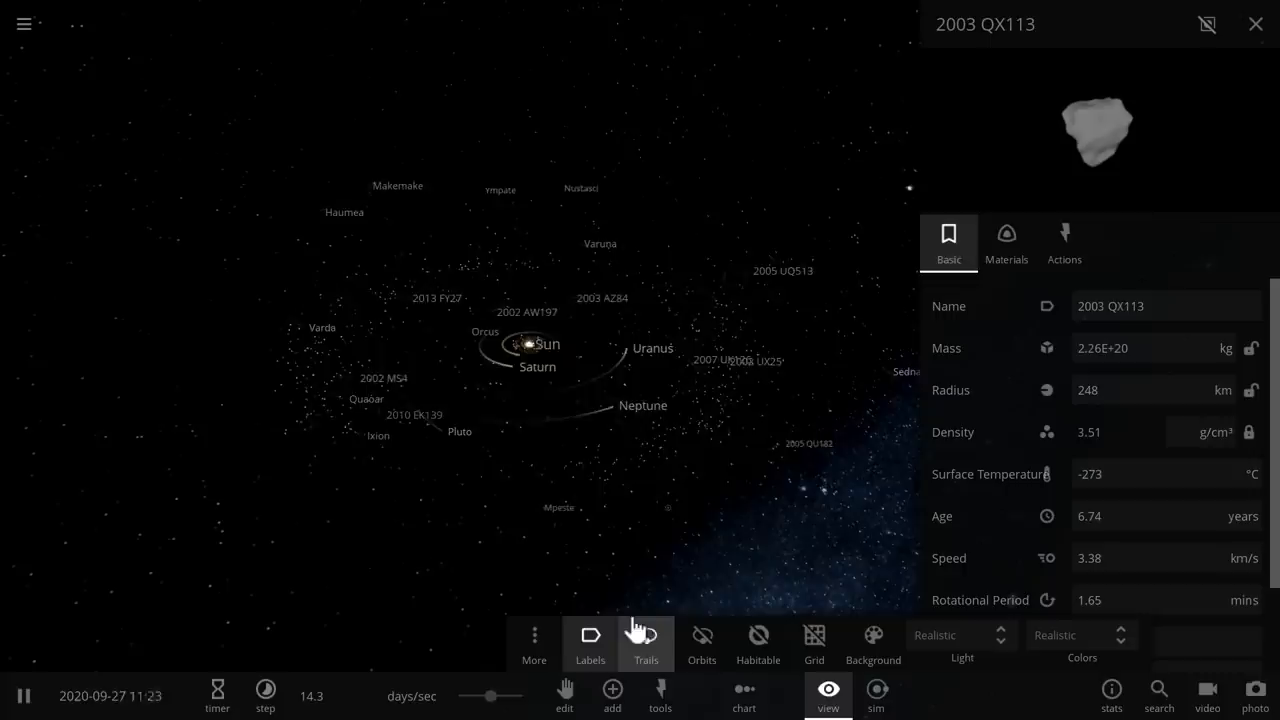
Step: Hide body trails and show orbit paths, revealing Riannost's 112° retrograde orbit
{"action": "left_click", "coordinate": [701, 640]}
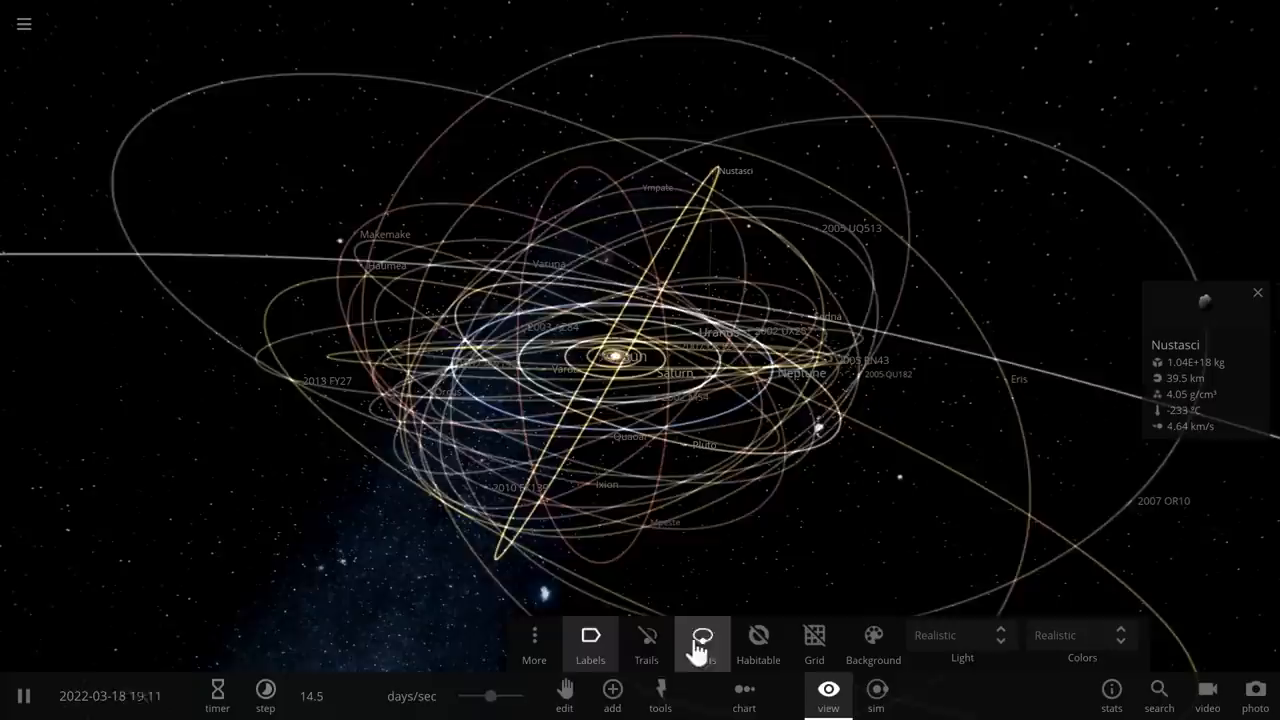
{"action": "left_click", "coordinate": [611, 695]}
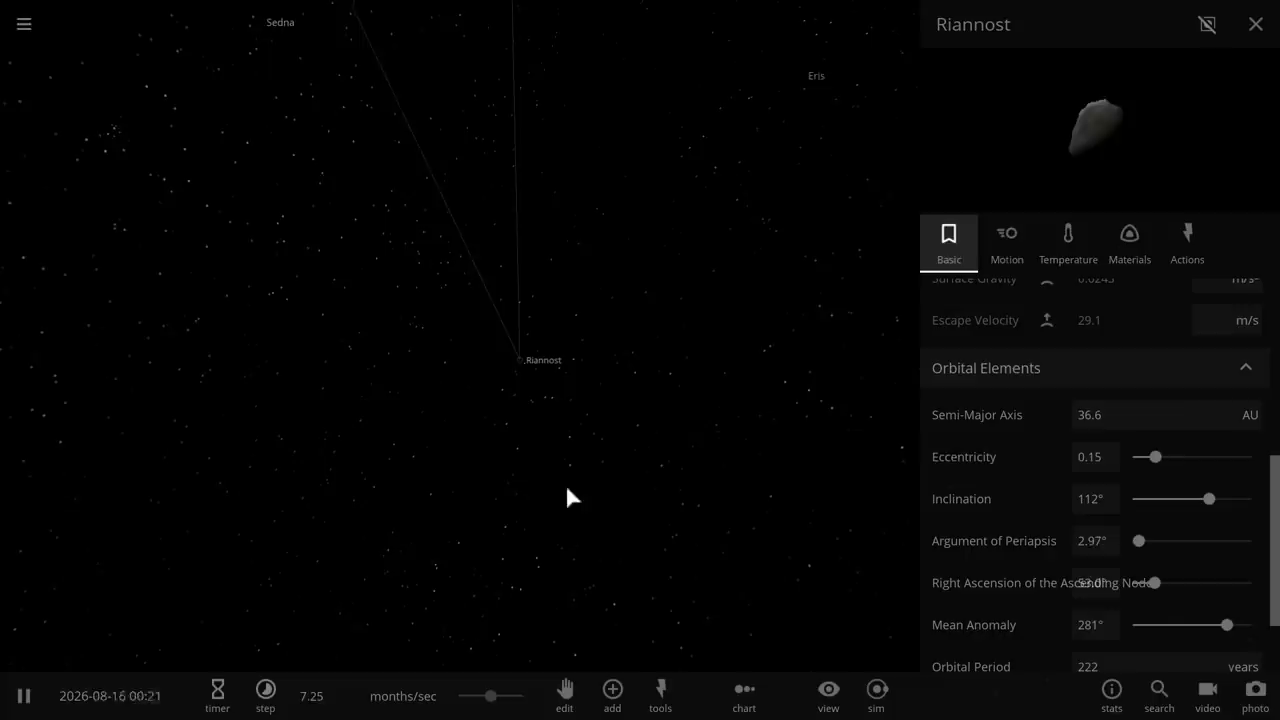
Step: Run time at years per second and close Riannost's property details
{"action": "left_click", "coordinate": [828, 695]}
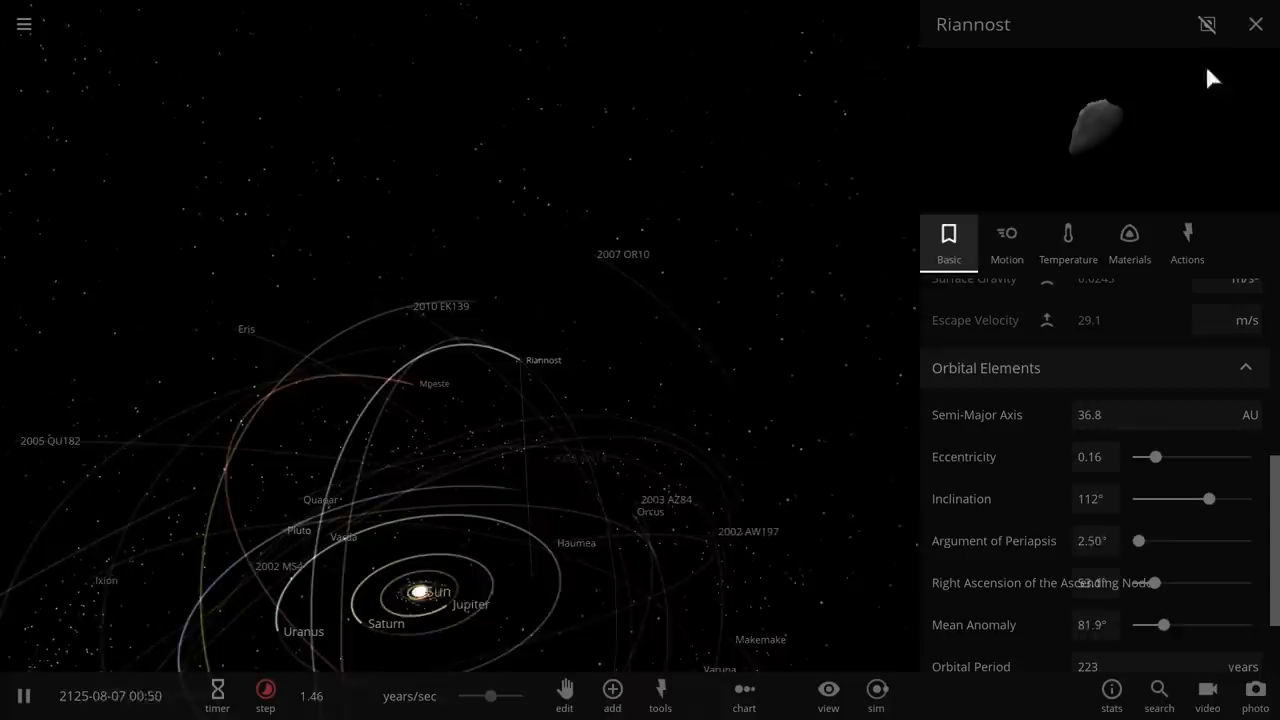
{"action": "left_click", "coordinate": [1255, 24]}
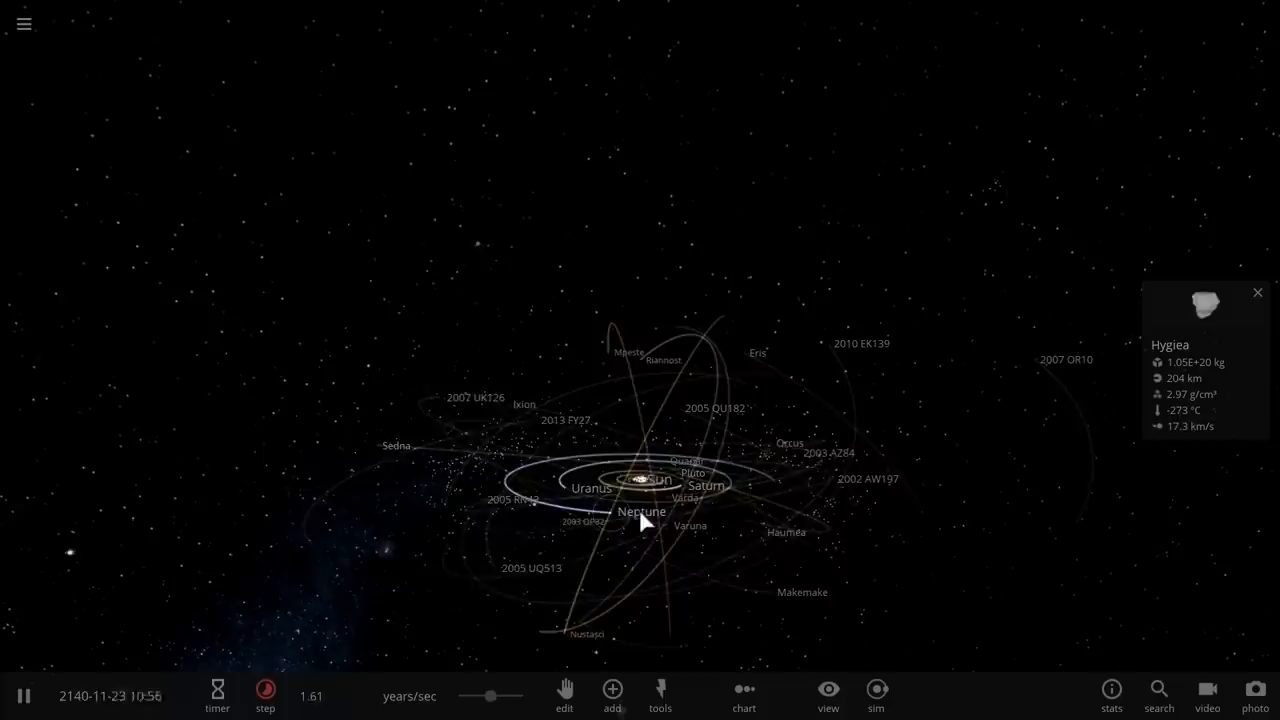
Step: Show Planet Nine's info card with 10 Earth masses and 21856 km radius
{"action": "left_click", "coordinate": [611, 695]}
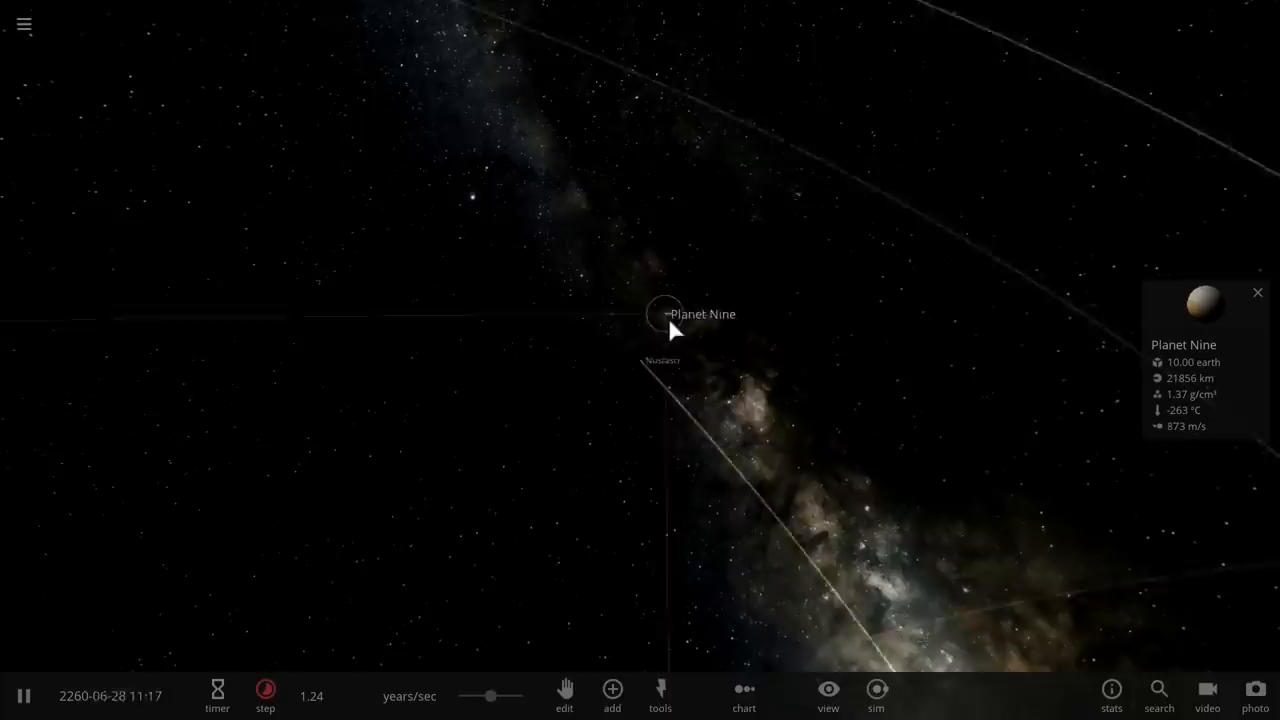
{"action": "left_click", "coordinate": [660, 695]}
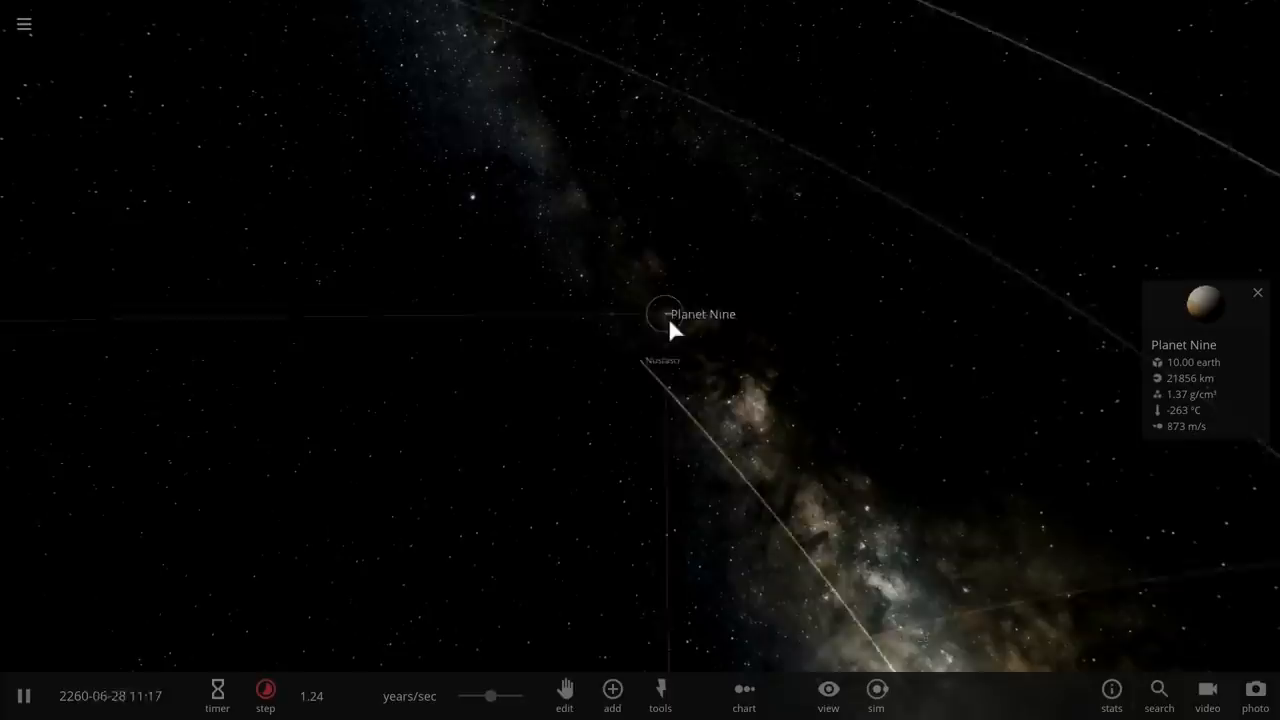